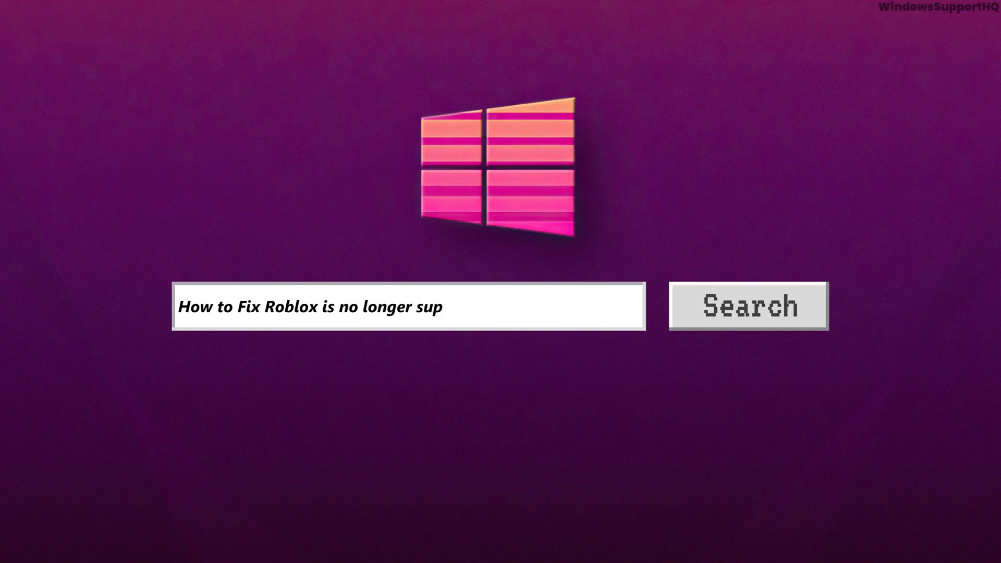
# Show the intro title card about Roblox no longer being supported in 32-bit Windows
pyautogui.write('ported in 32-bit Windows')
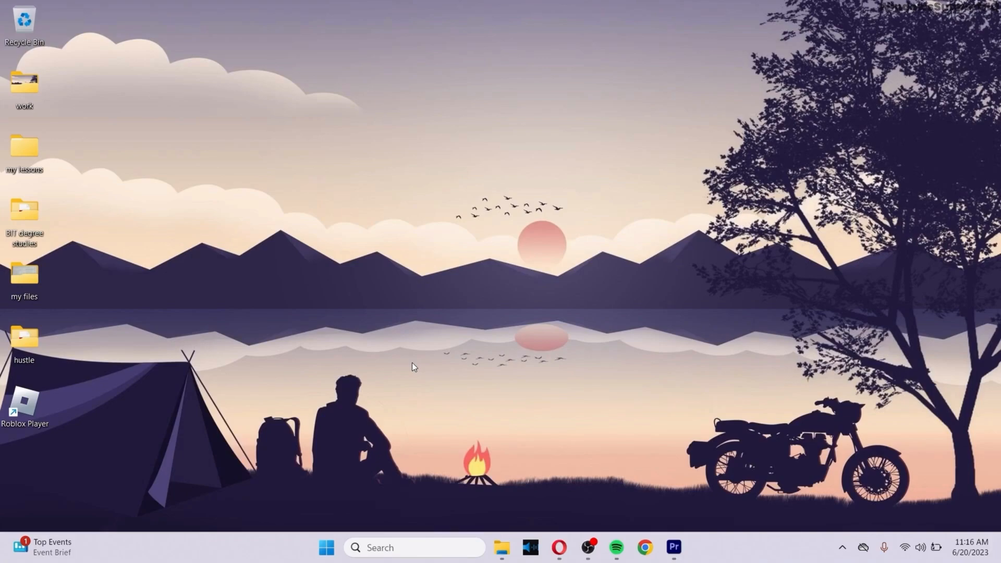
pyautogui.moveTo(374, 168)
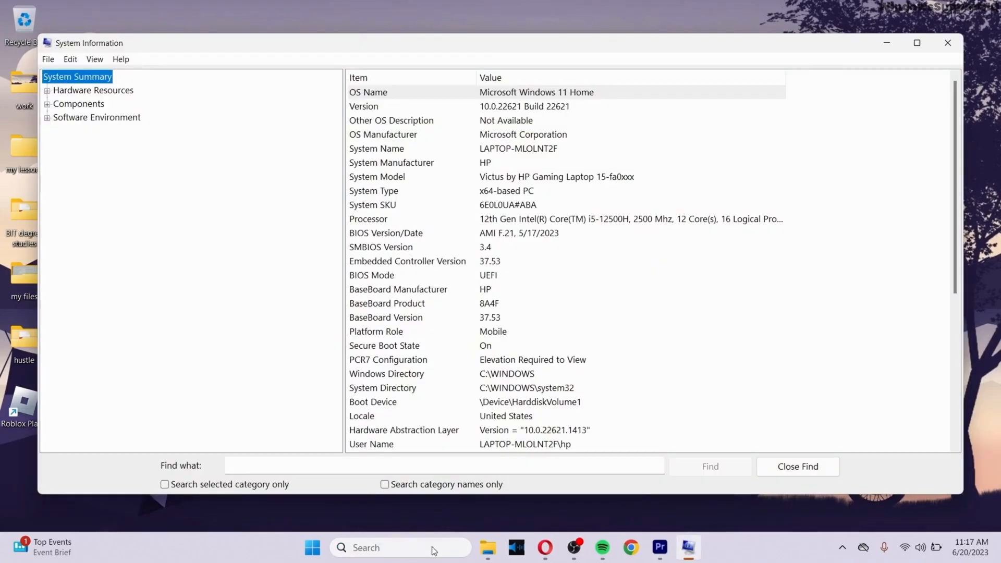
pyautogui.moveTo(478, 245)
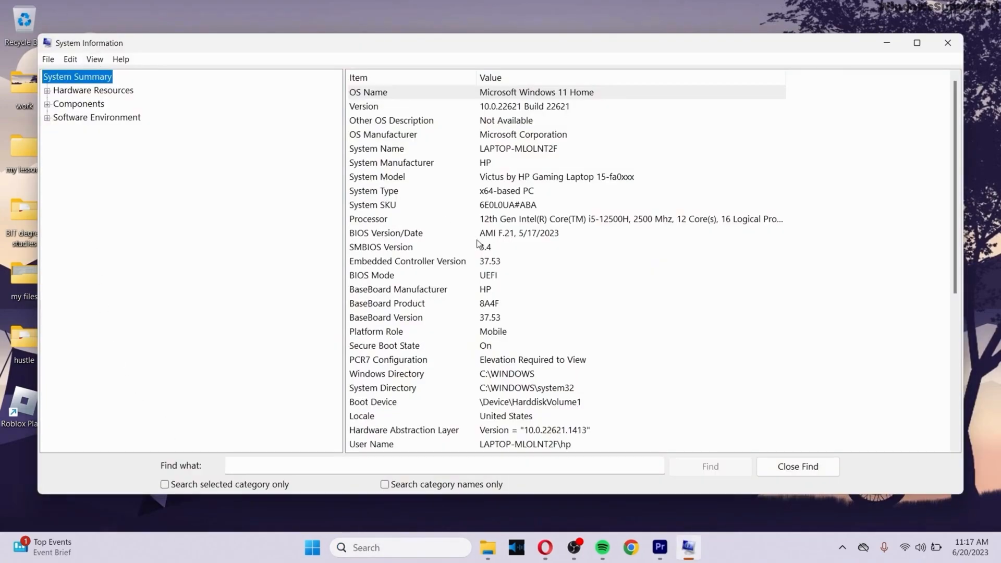
# Confirm System Type reads x64-based PC, then bring up Task Manager
pyautogui.click(505, 189)
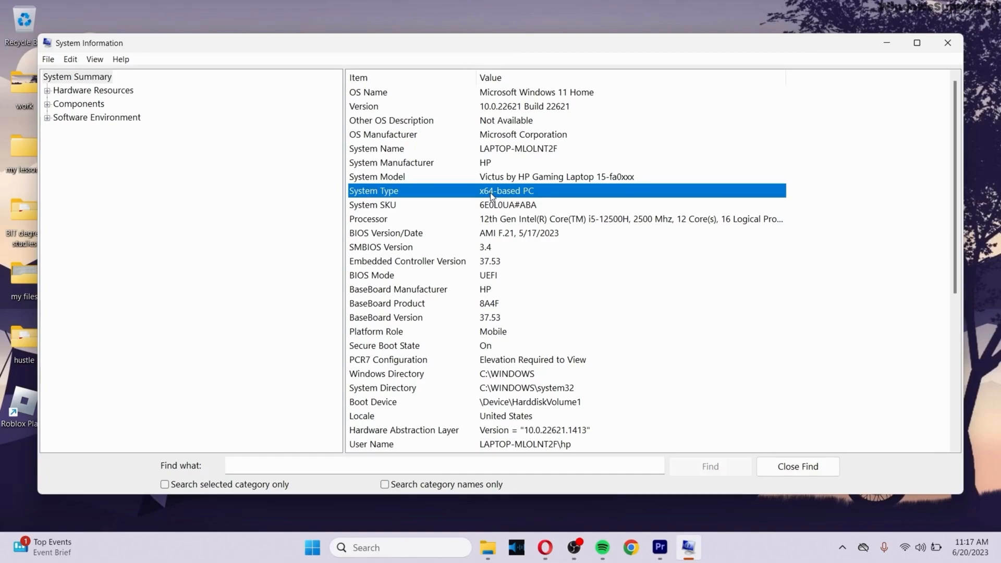
pyautogui.click(948, 42)
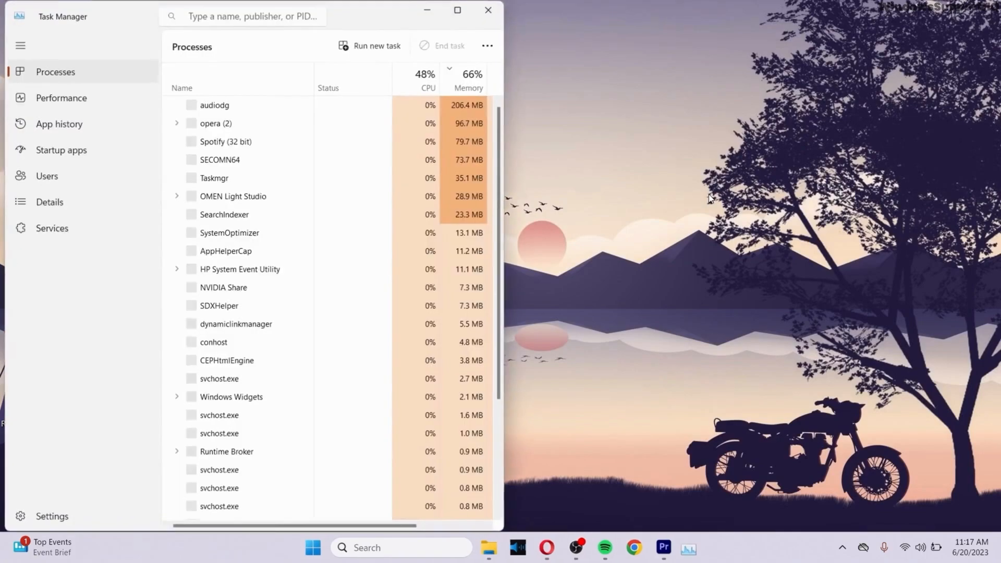
# Expand Task Manager and end the Roblox Game Client process
pyautogui.click(457, 10)
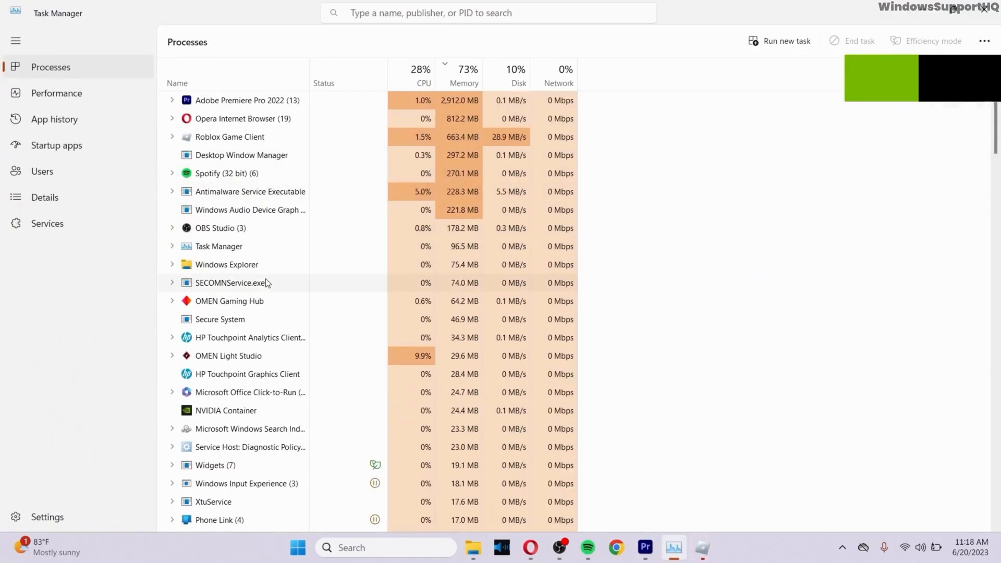
pyautogui.rightClick(230, 137)
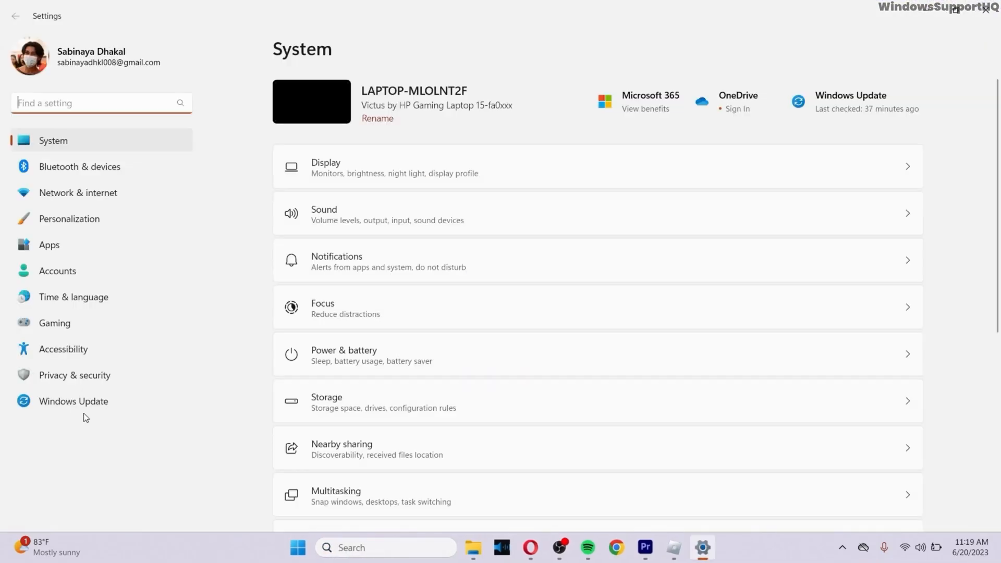
# Check for updates on the Windows Update page, then close Settings
pyautogui.click(73, 400)
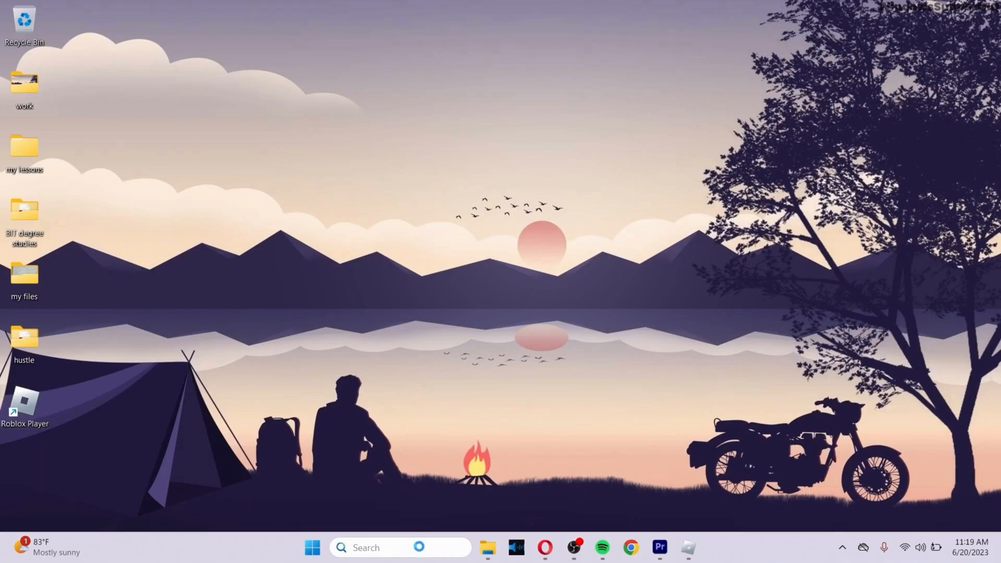
# Search the taskbar for Microsoft Store and launch it
pyautogui.write('microsoft Edge')
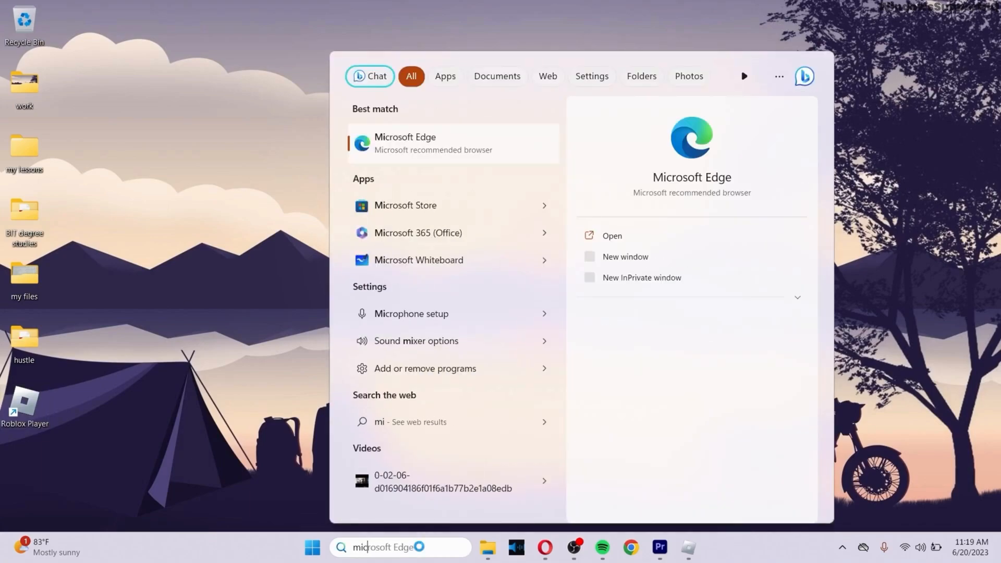
pyautogui.click(405, 206)
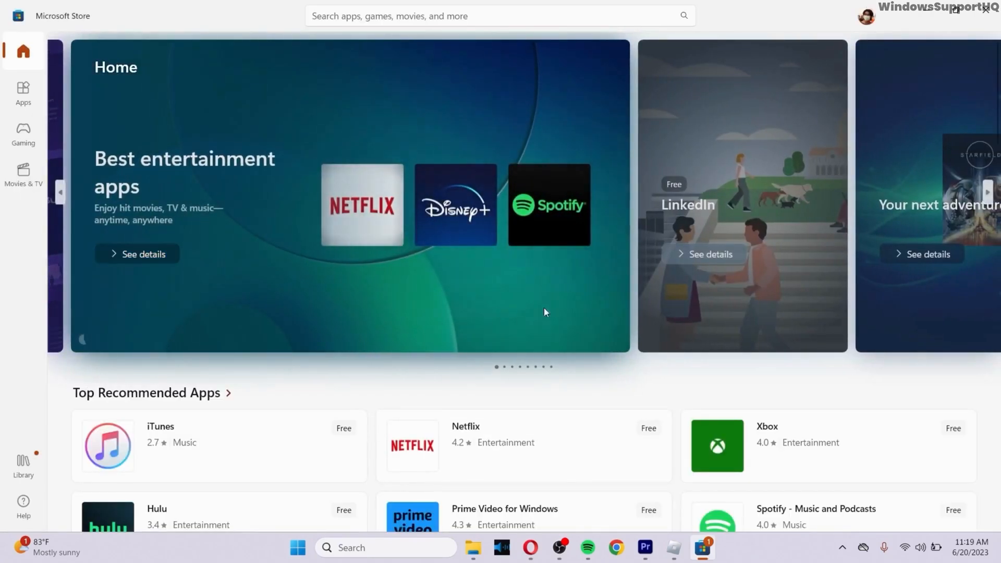
# Search the Store for roblox and scroll its app page to the Get button
pyautogui.click(500, 16)
pyautogui.write('roblox')
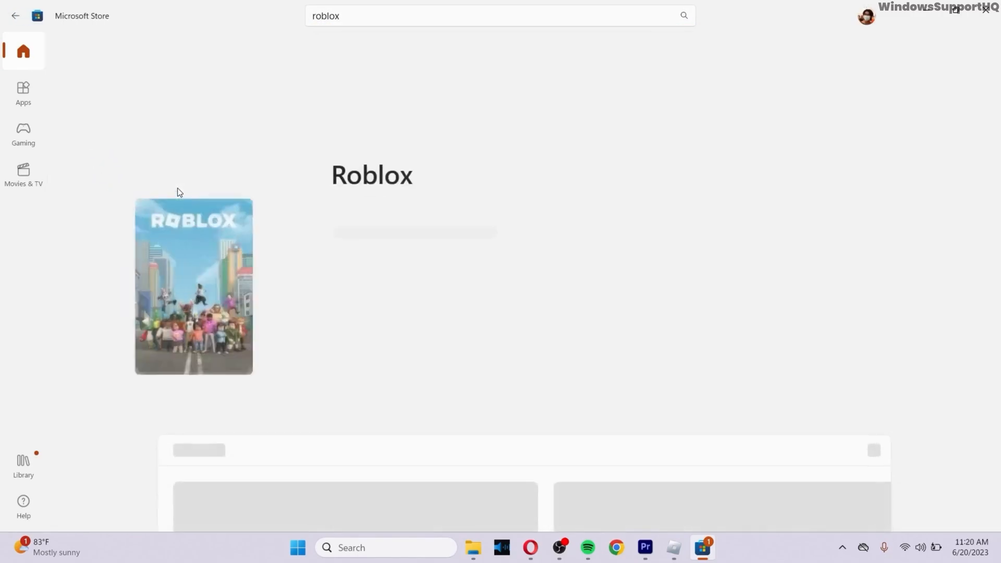
pyautogui.scroll(-3)
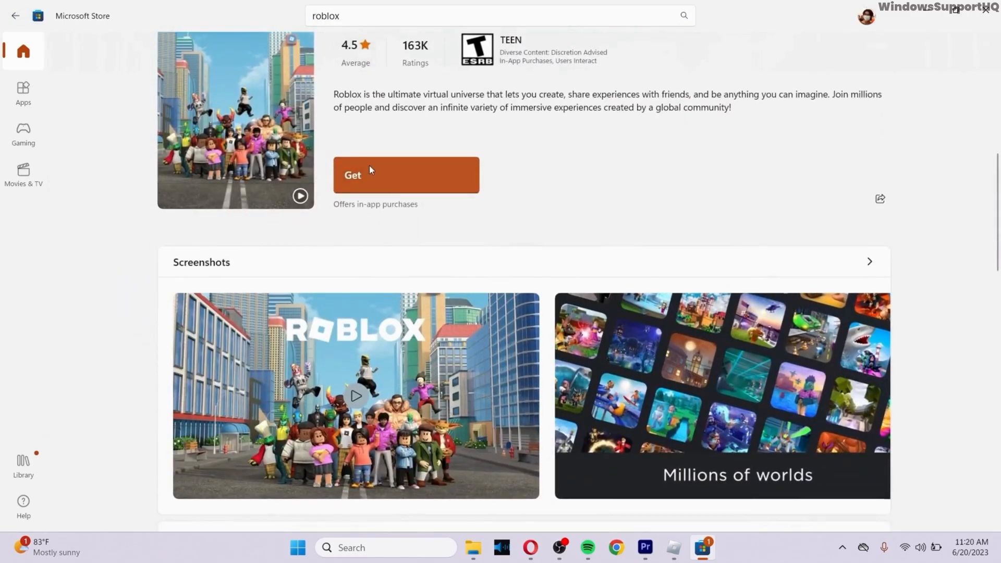
pyautogui.moveTo(508, 194)
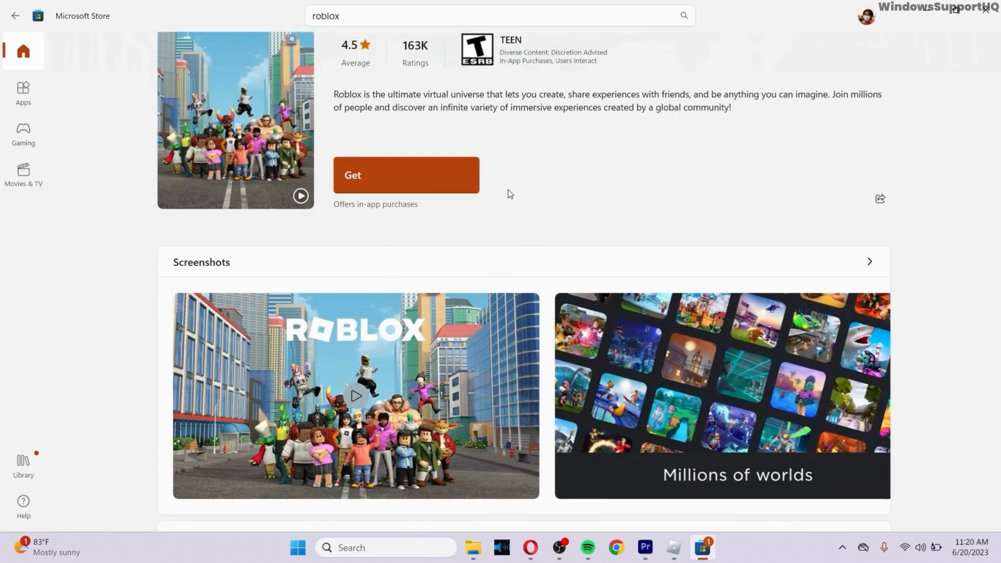